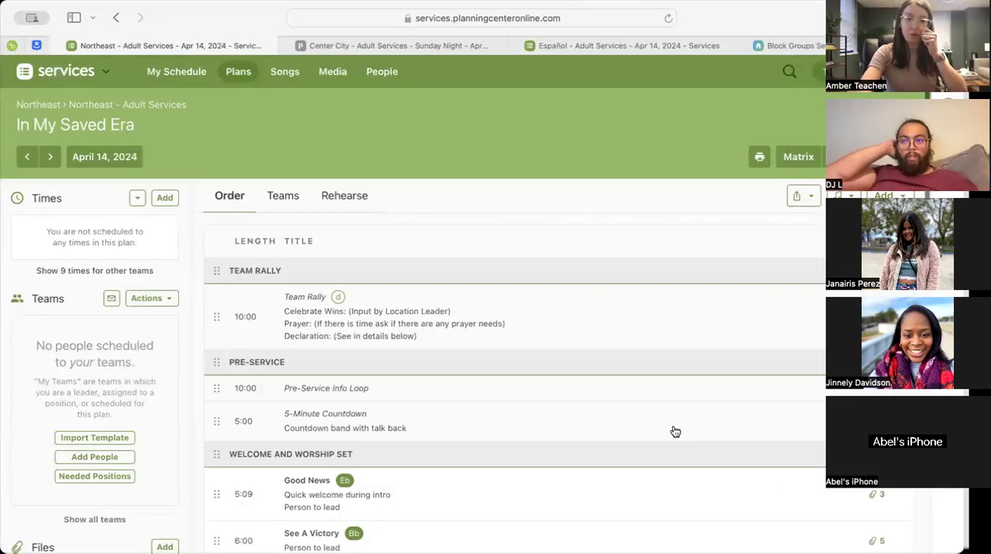
scroll(down, 3)
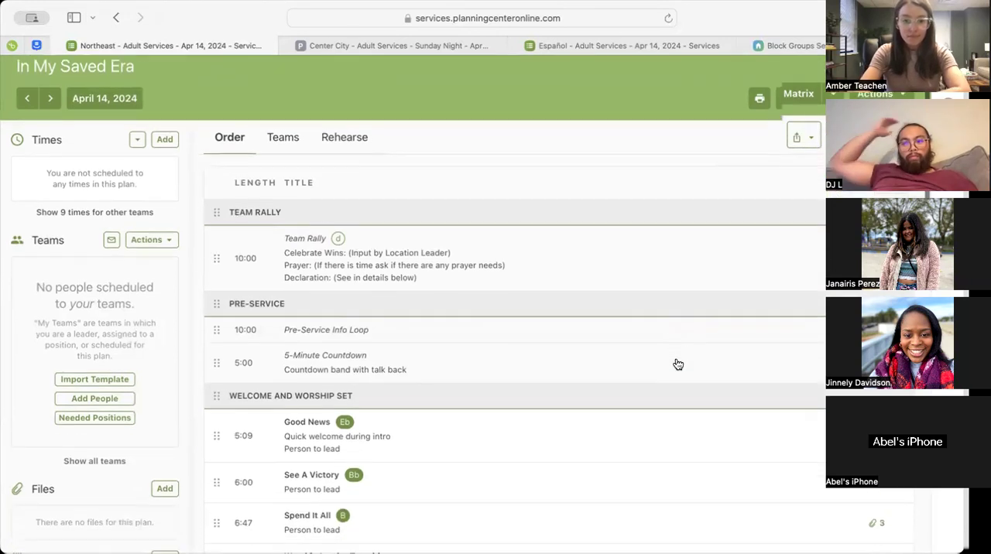
scroll(down, 3)
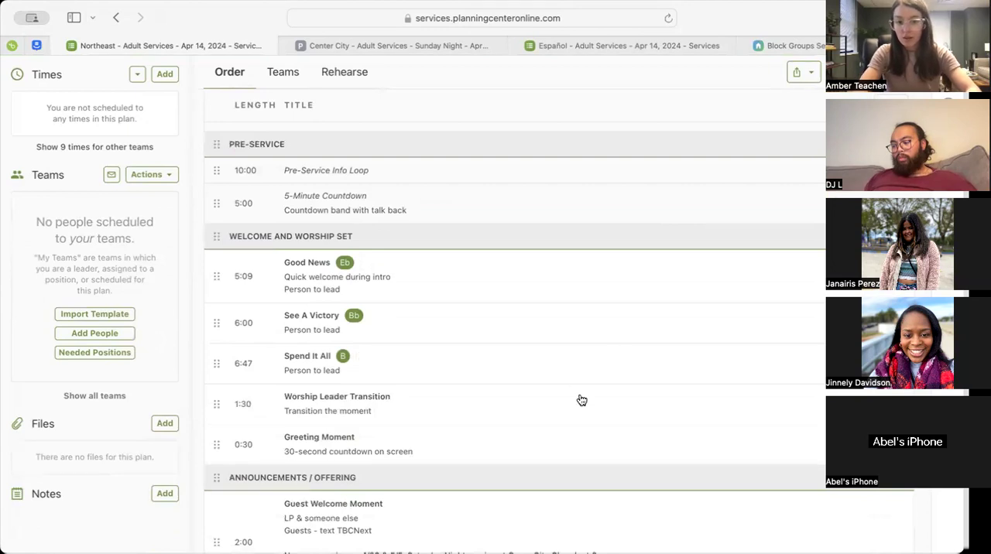
scroll(down, 3)
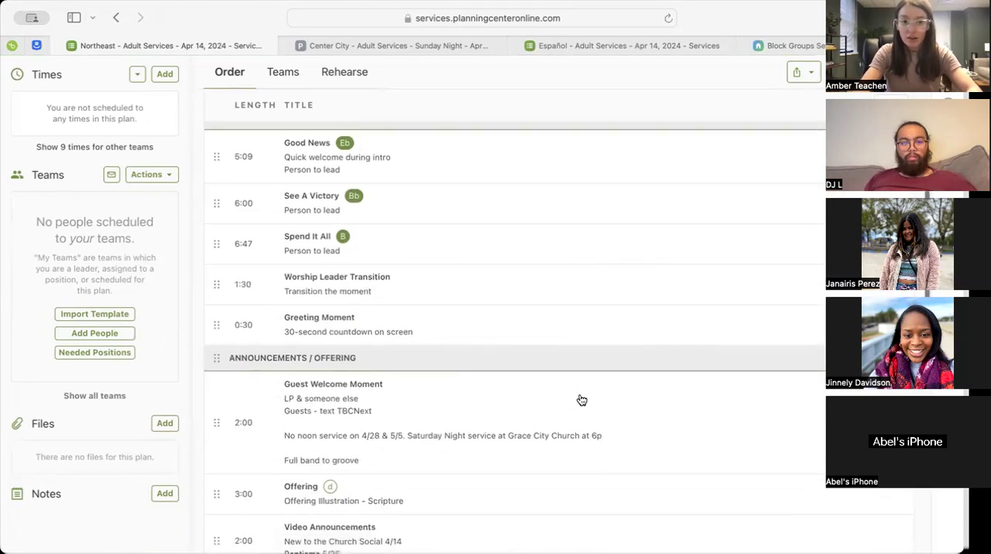
scroll(down, 3)
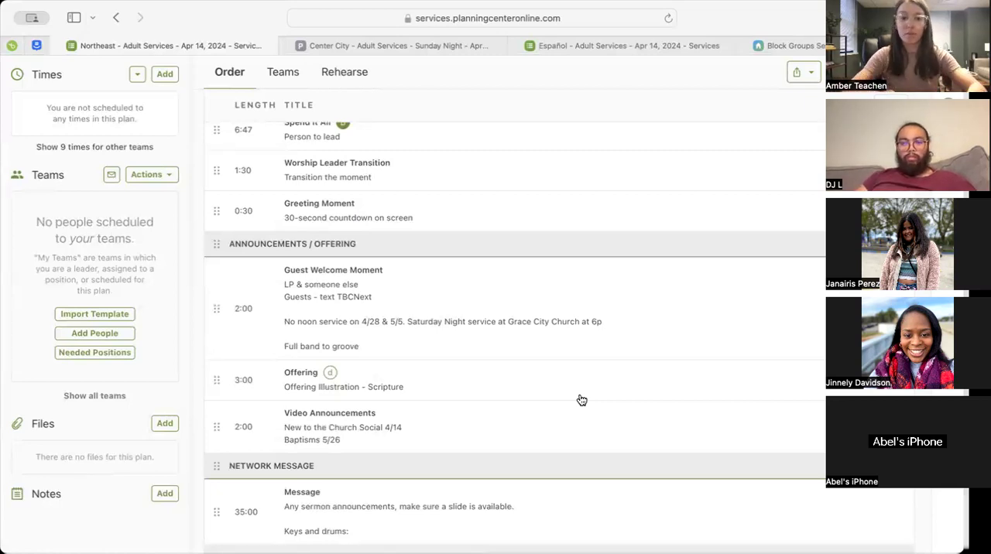
scroll(down, 3)
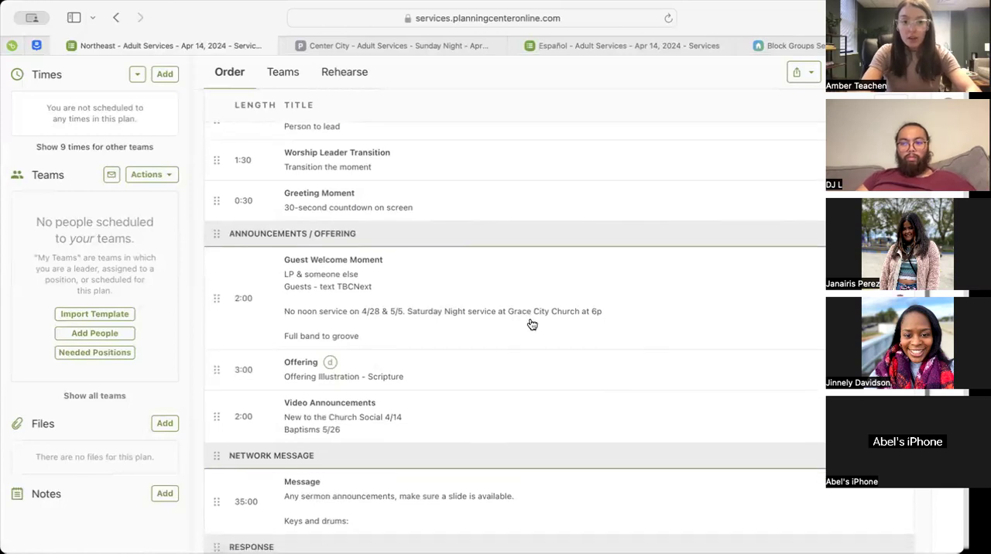
scroll(down, 3)
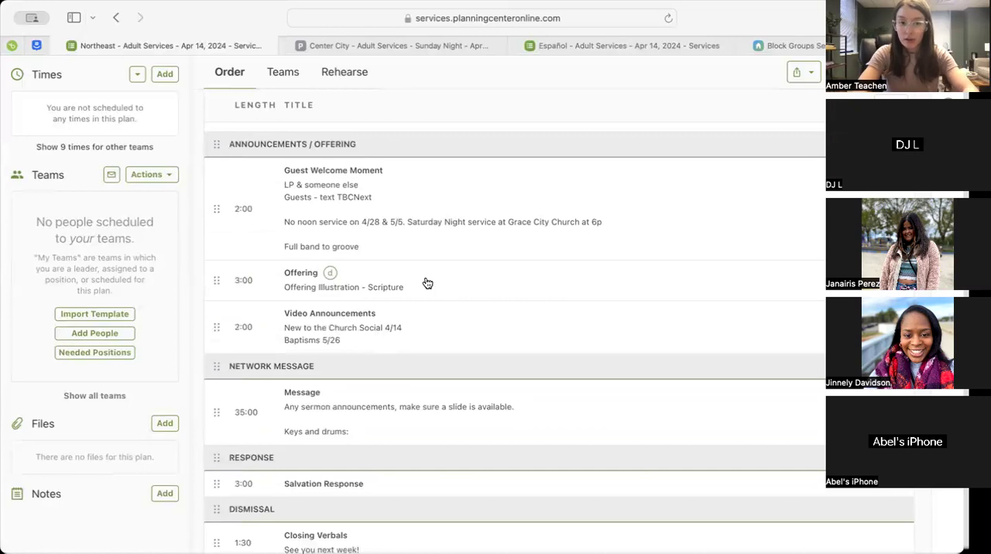
scroll(down, 3)
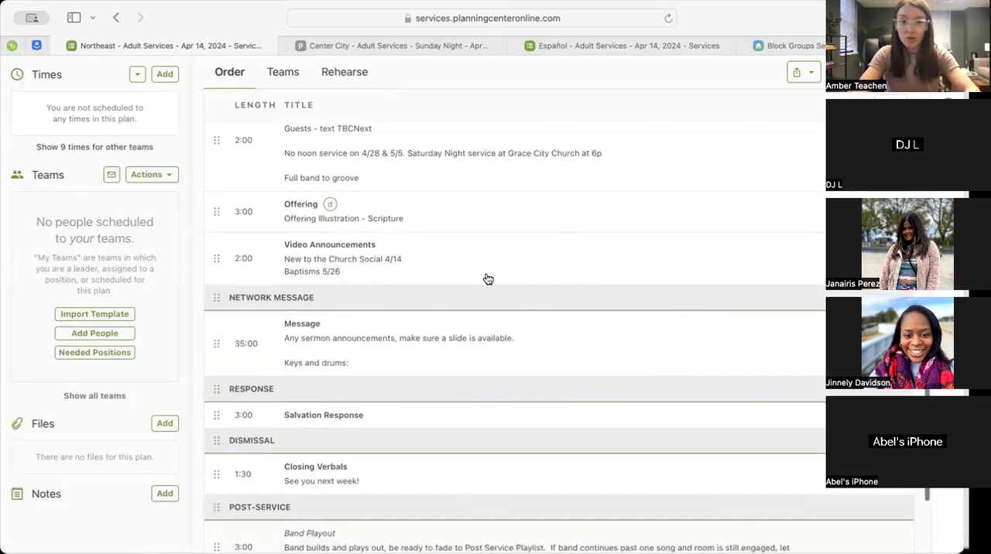
scroll(down, 3)
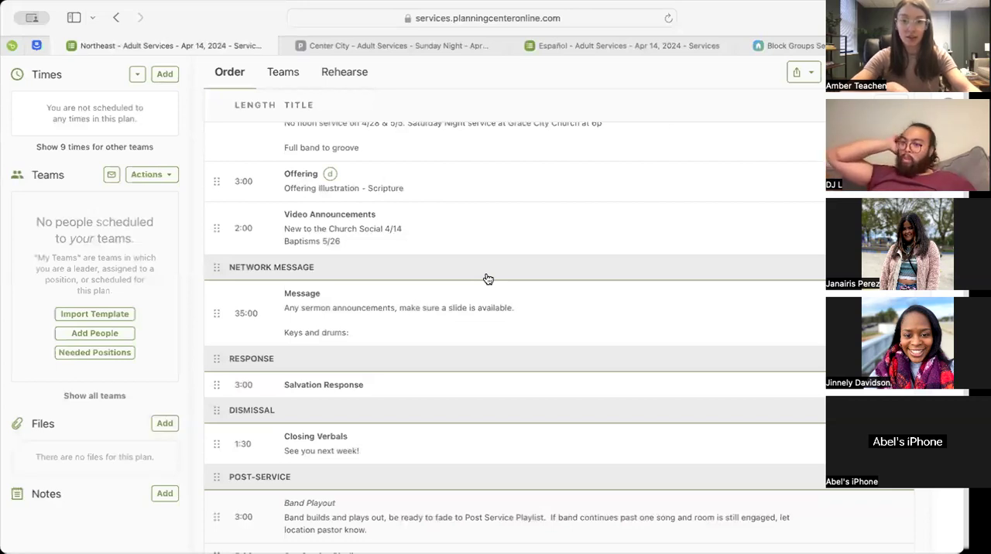
mouse_move(565, 337)
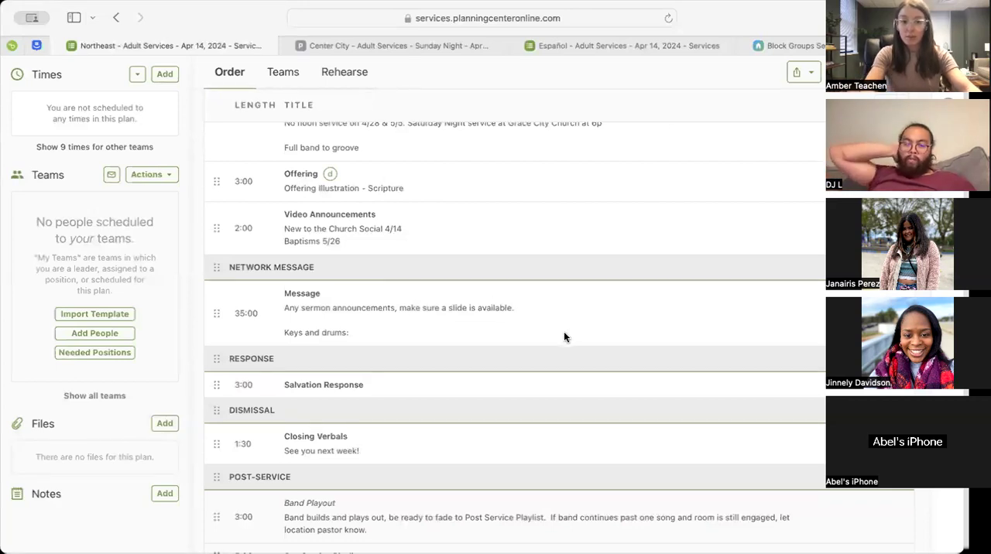
scroll(down, 3)
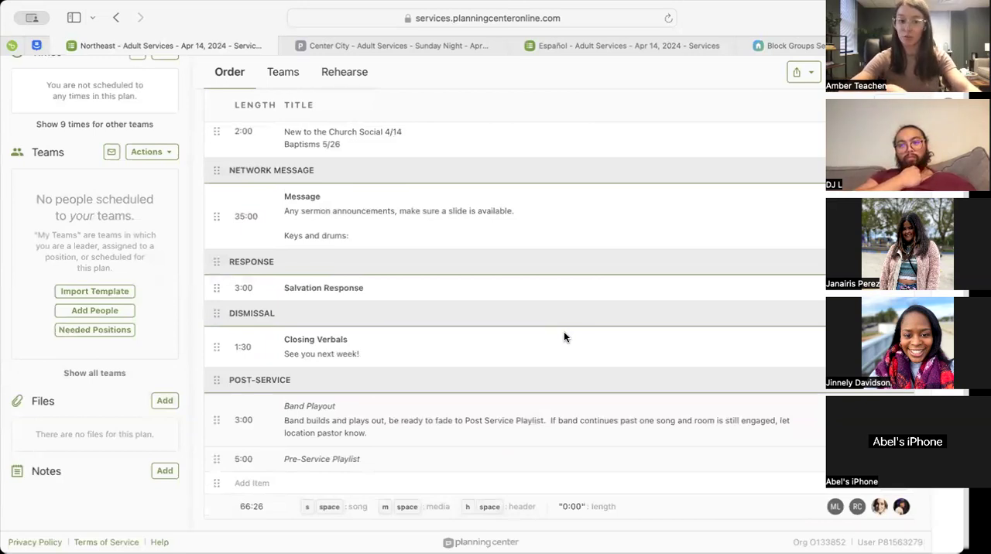
mouse_move(468, 336)
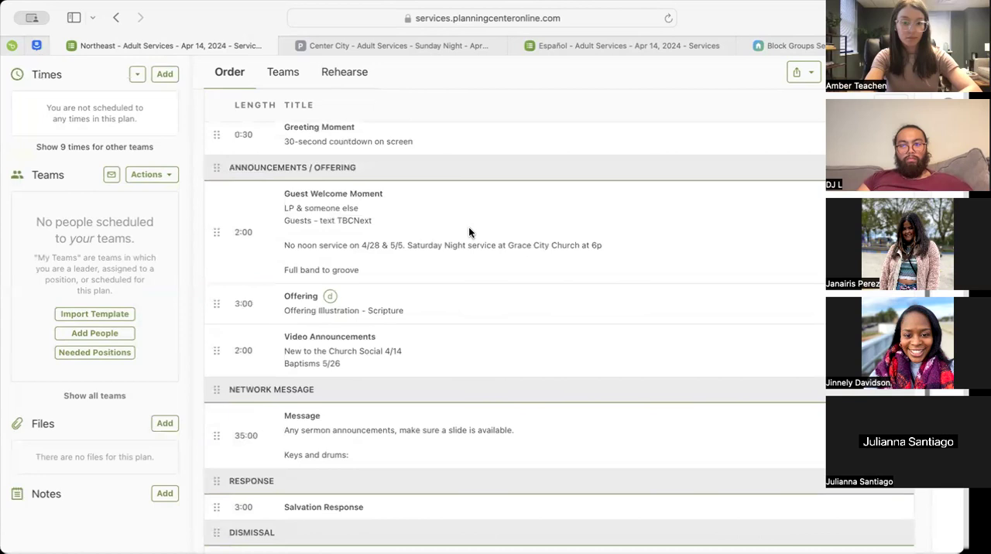
scroll(down, 3)
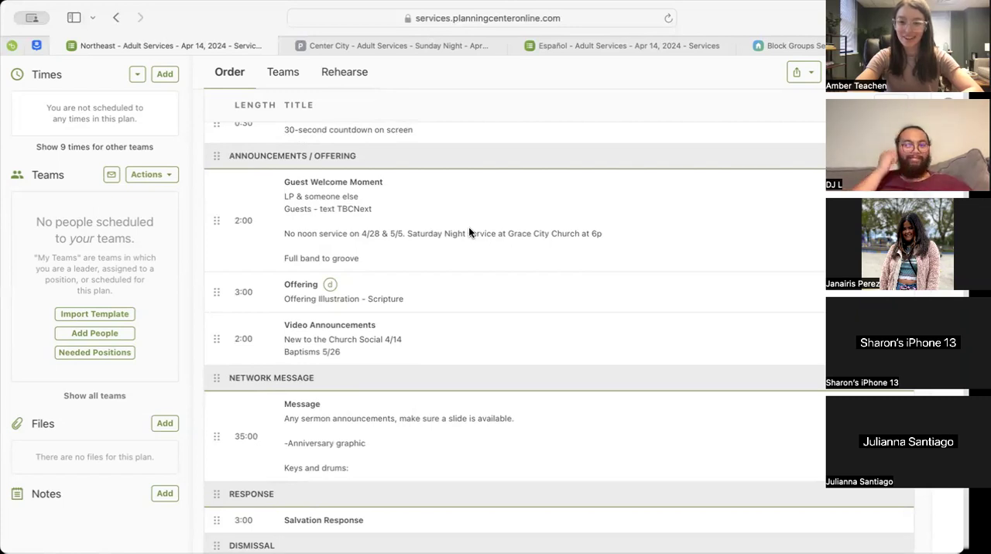
mouse_move(447, 185)
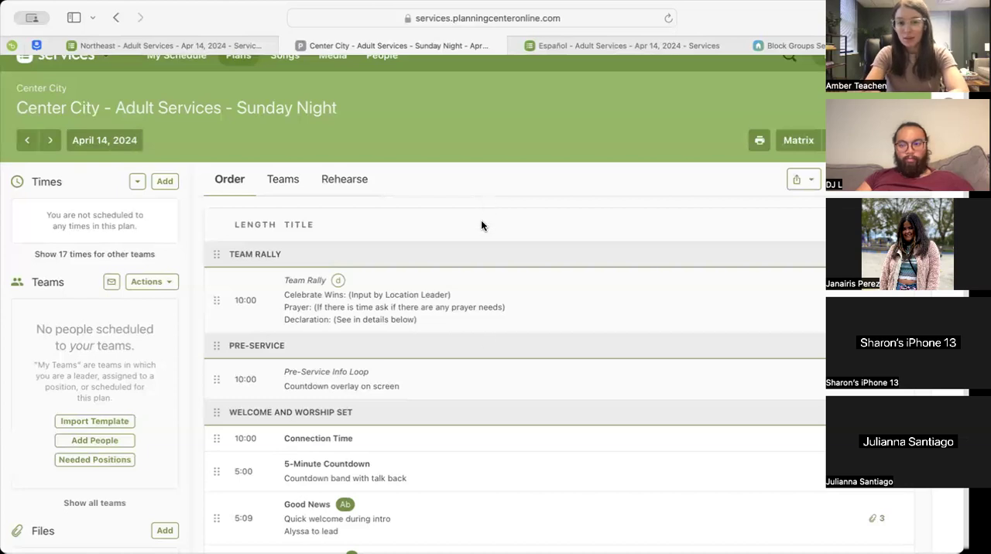
scroll(down, 3)
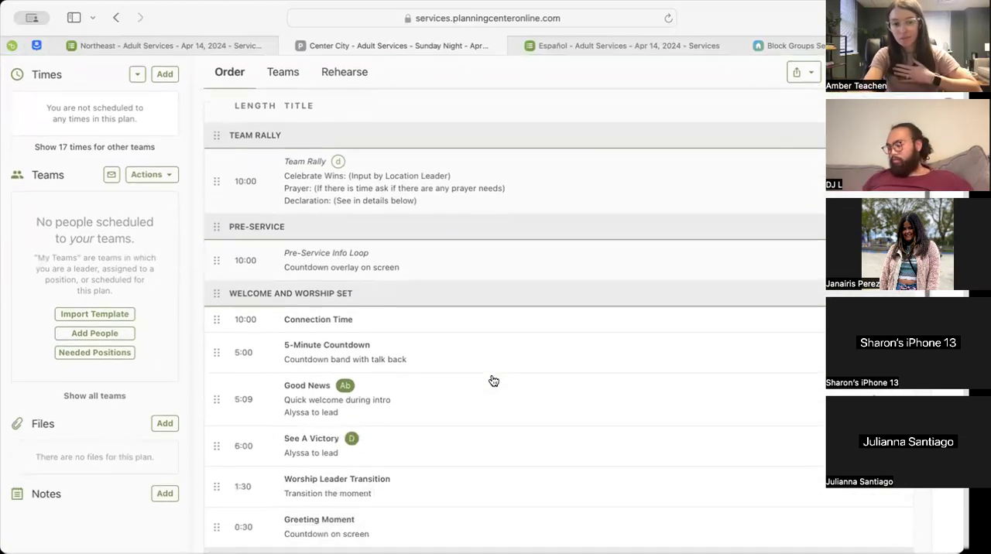
scroll(down, 3)
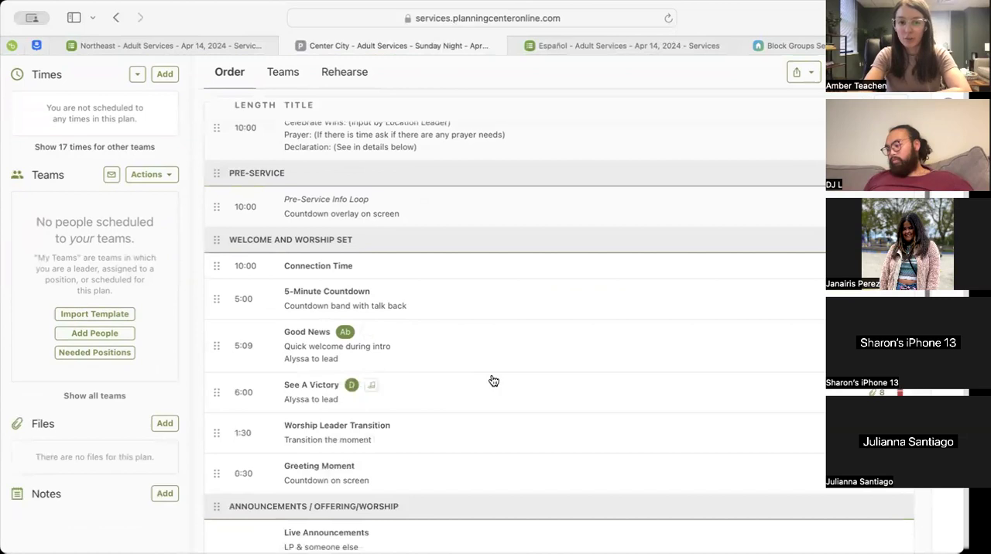
scroll(down, 3)
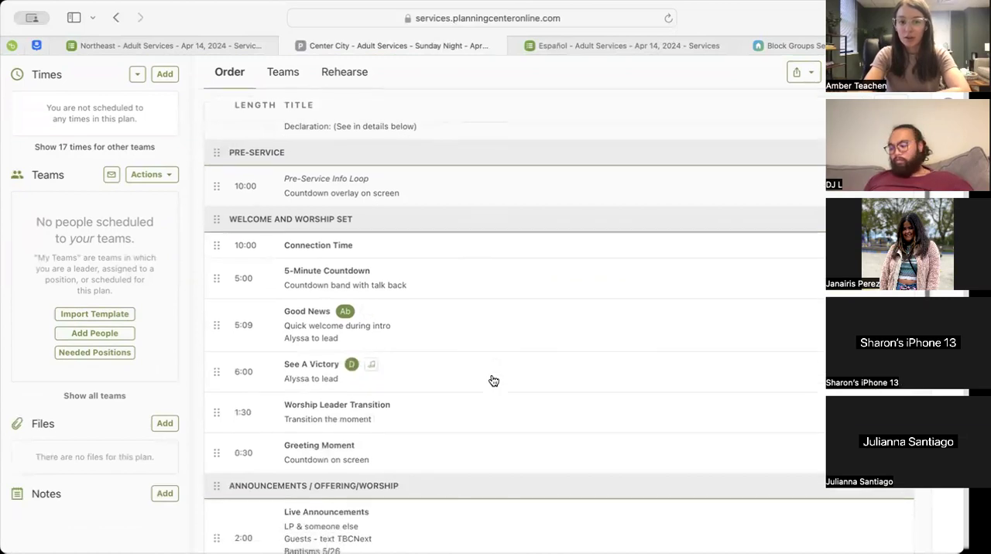
scroll(down, 3)
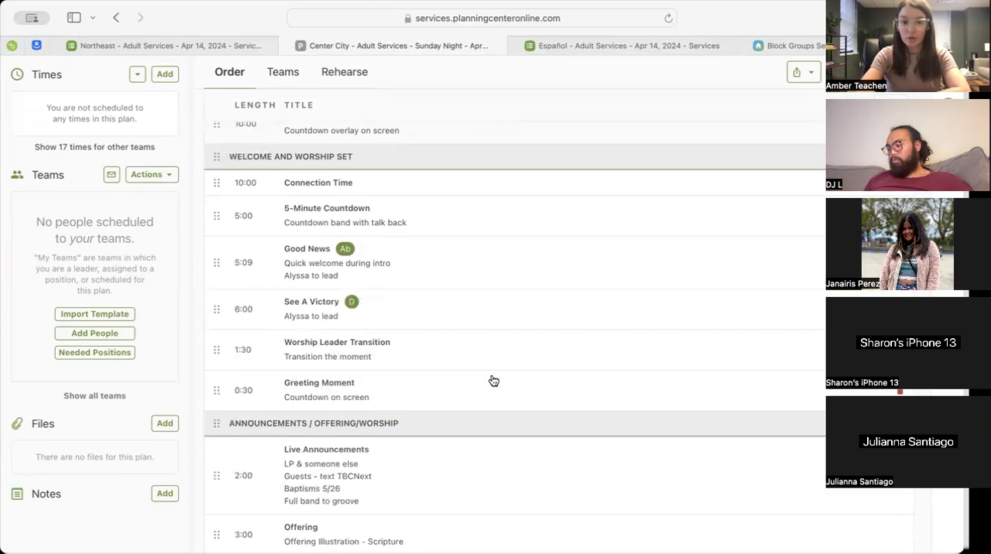
mouse_move(473, 364)
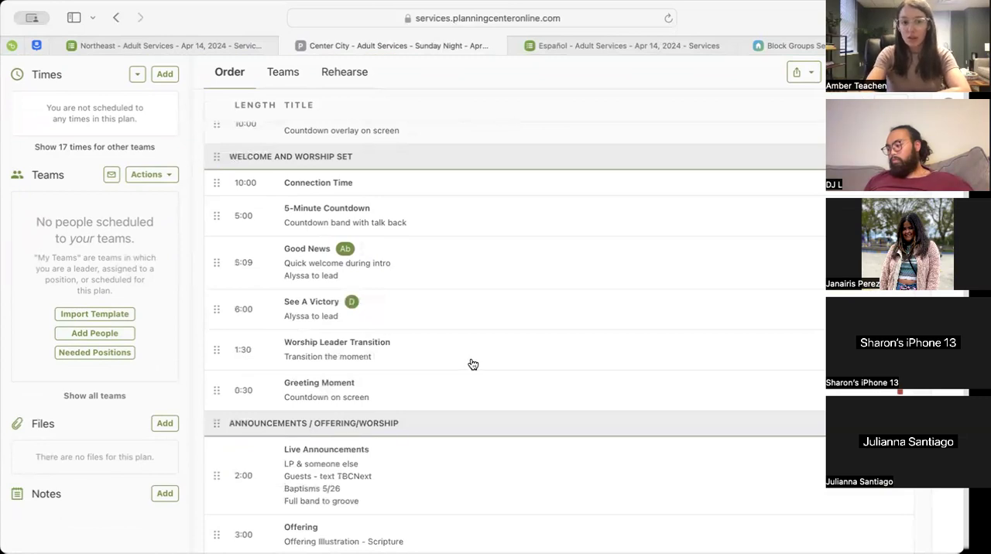
scroll(down, 3)
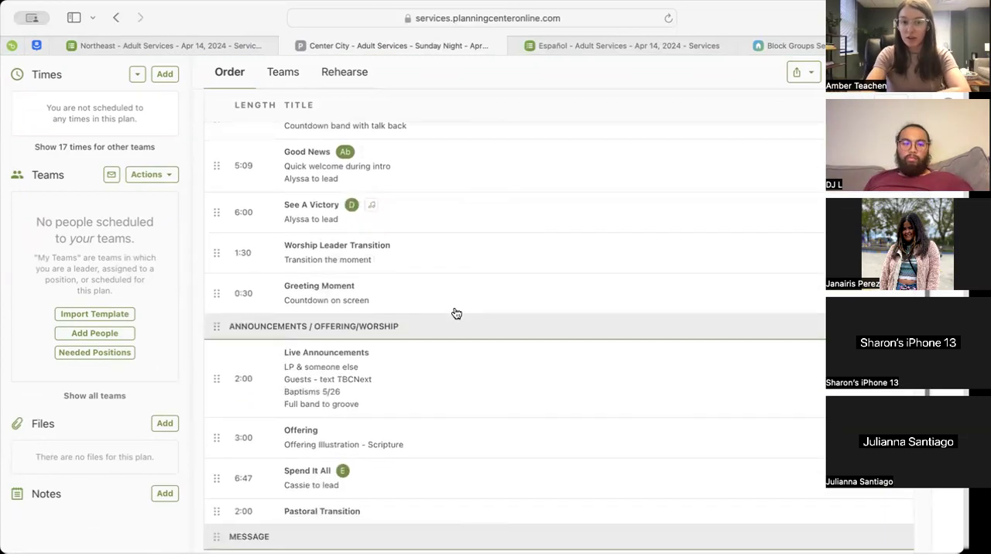
scroll(down, 3)
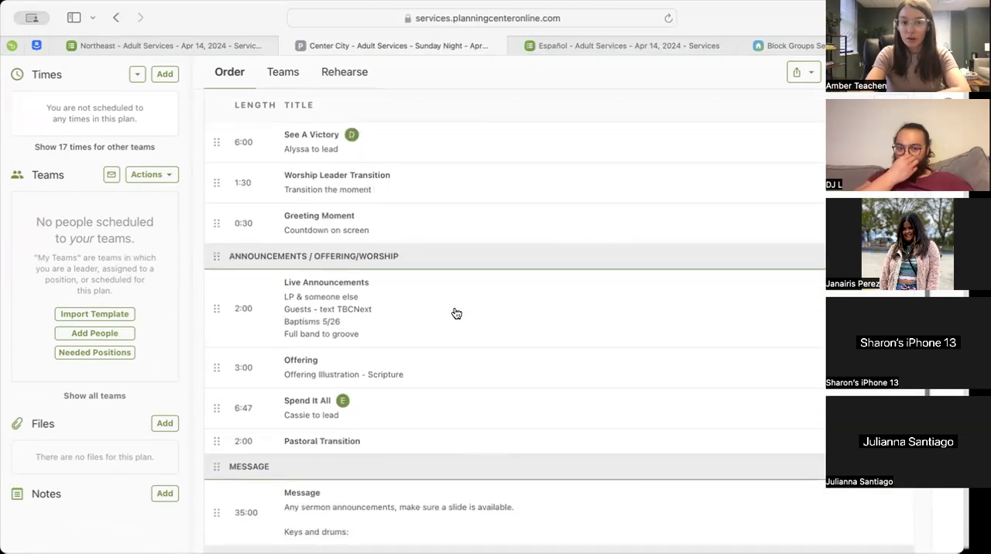
scroll(down, 3)
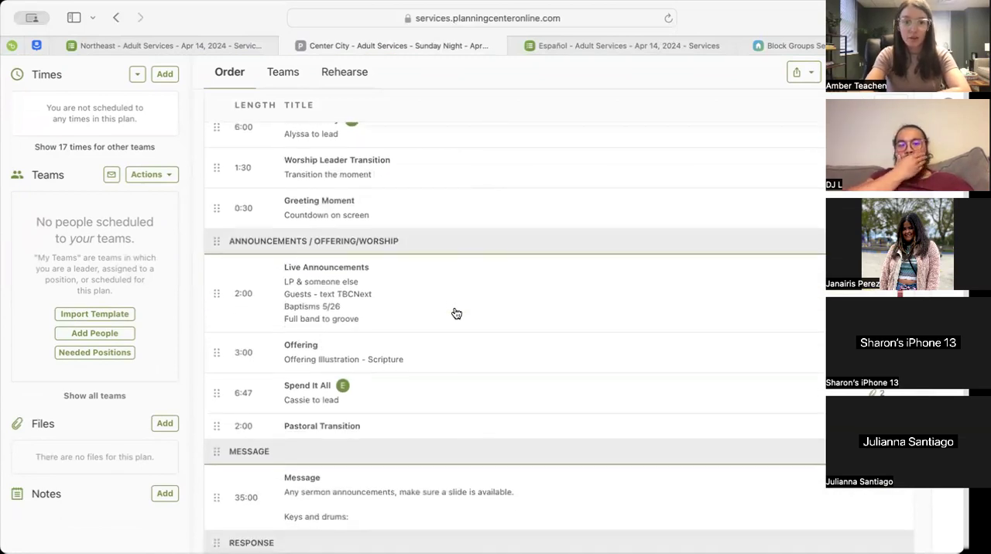
scroll(down, 3)
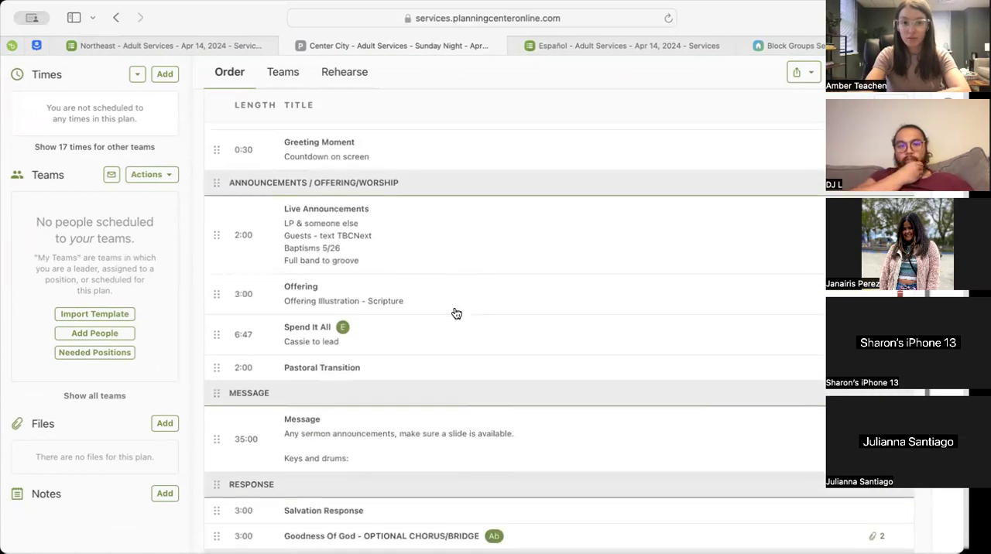
scroll(down, 3)
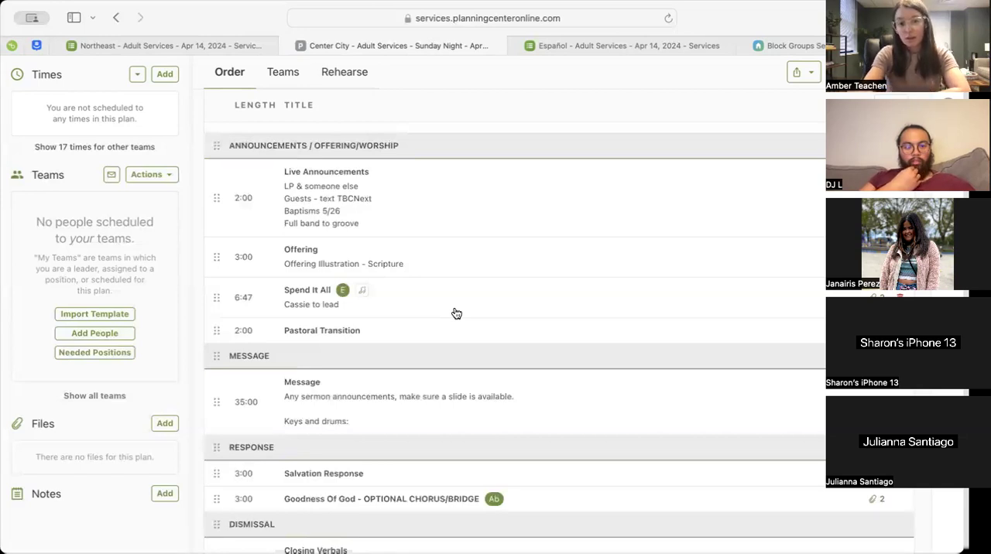
scroll(down, 3)
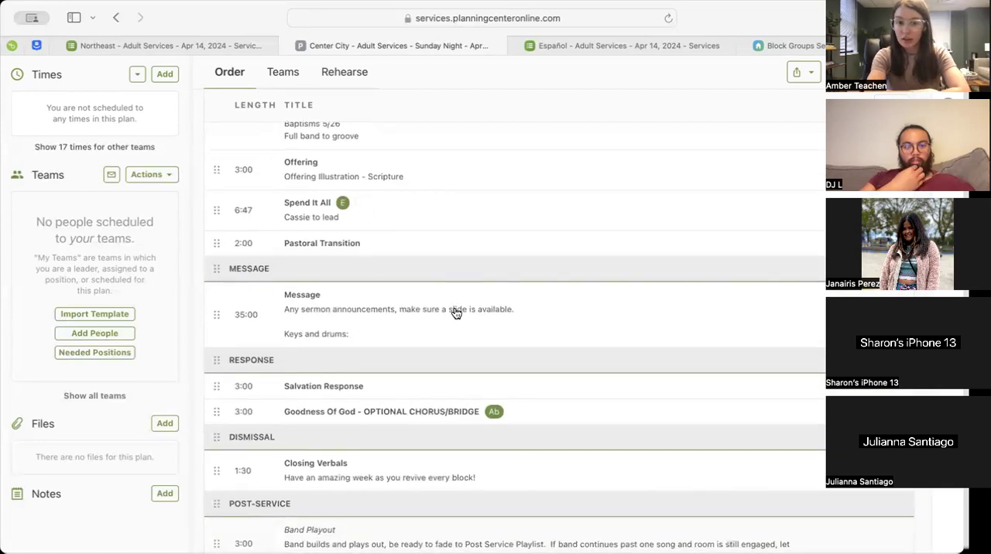
mouse_move(436, 278)
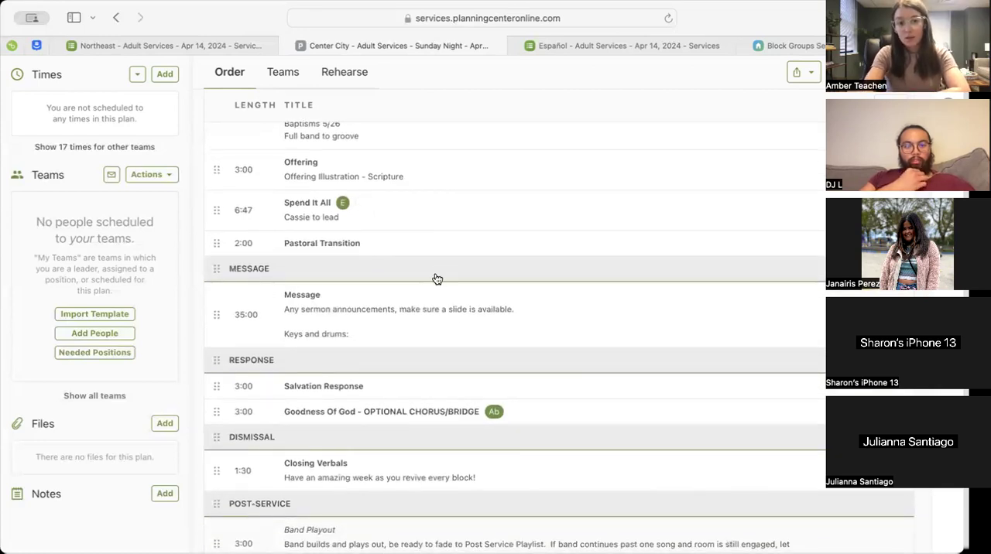
mouse_move(440, 270)
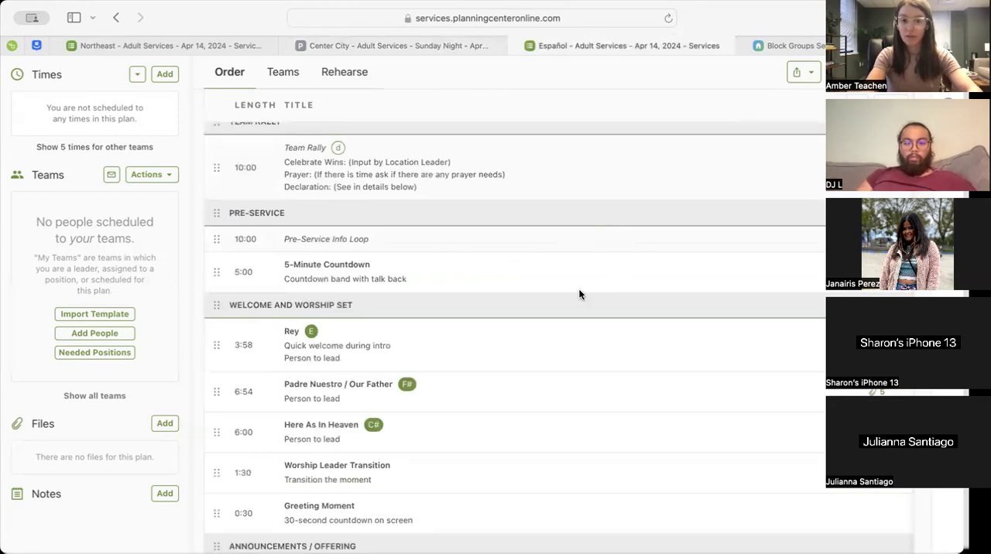
scroll(down, 3)
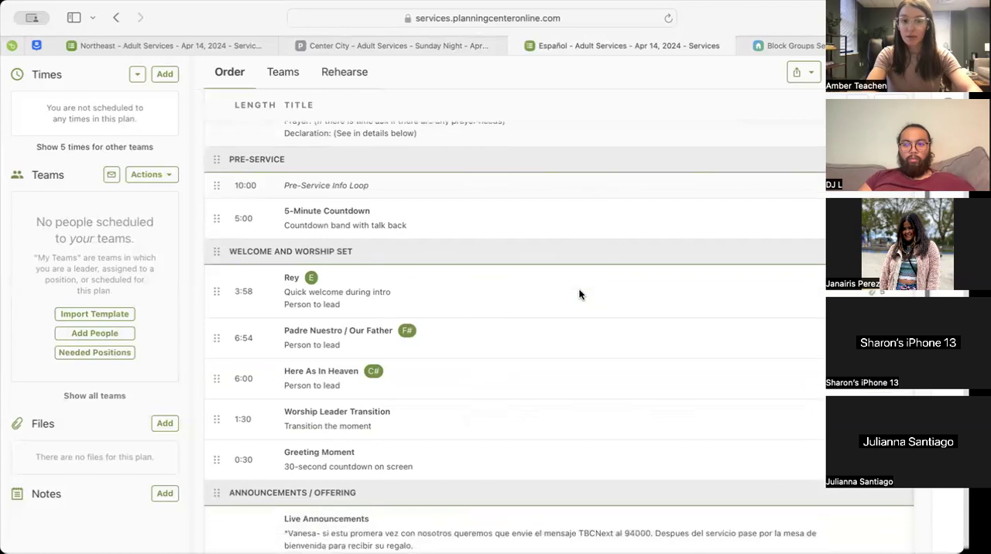
scroll(down, 3)
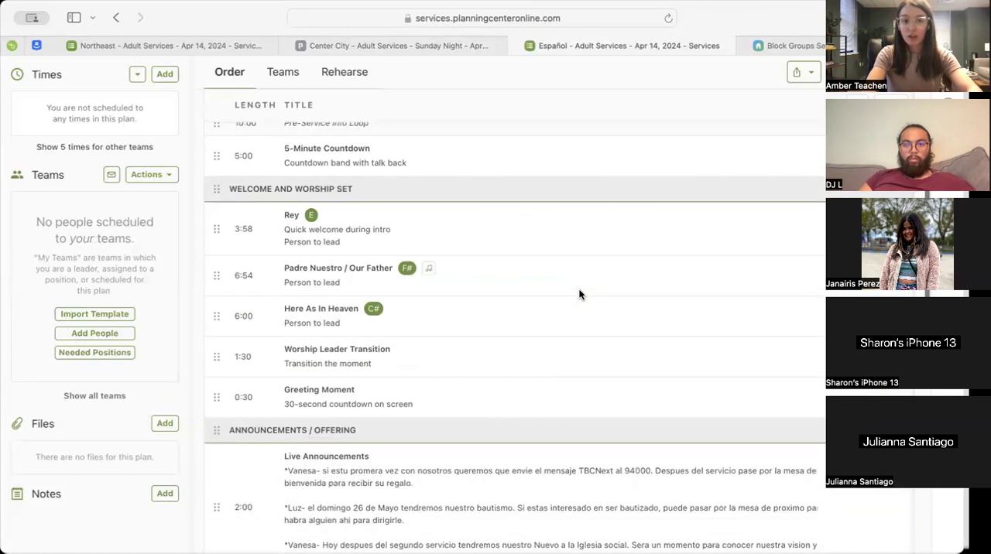
scroll(down, 3)
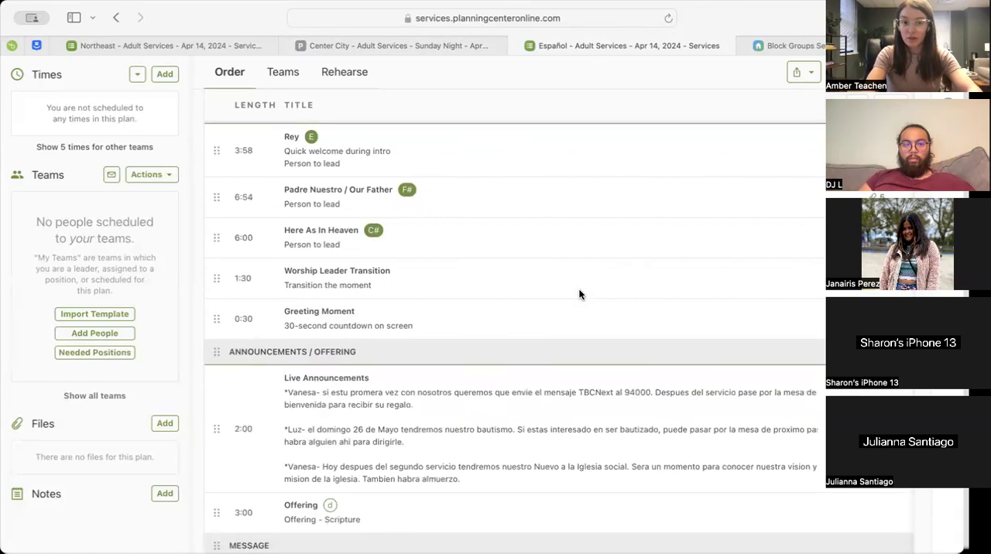
scroll(down, 3)
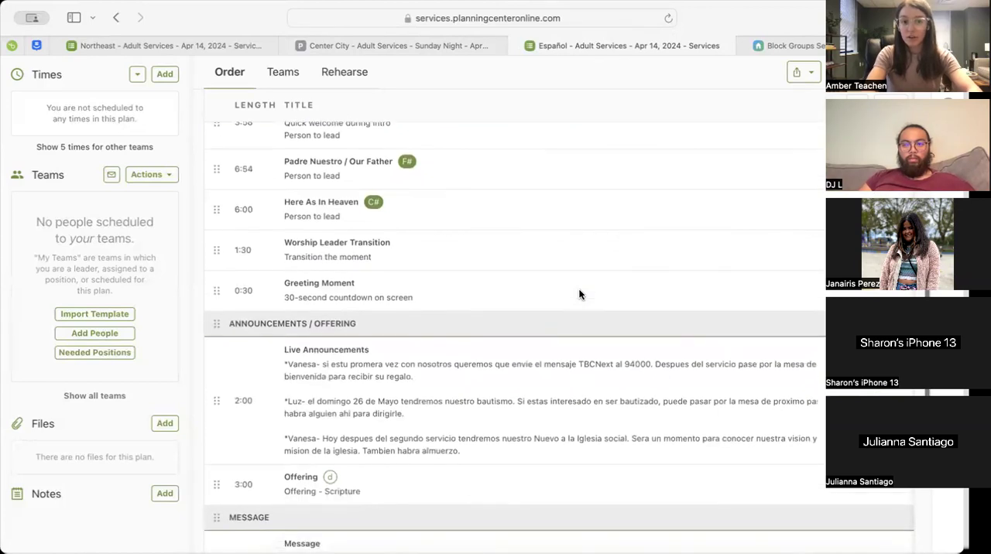
scroll(down, 3)
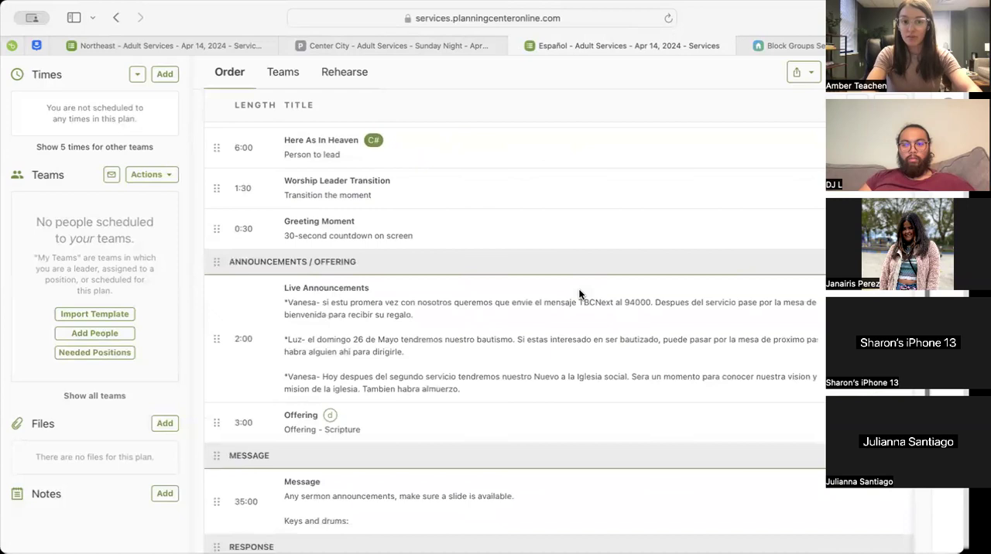
scroll(down, 3)
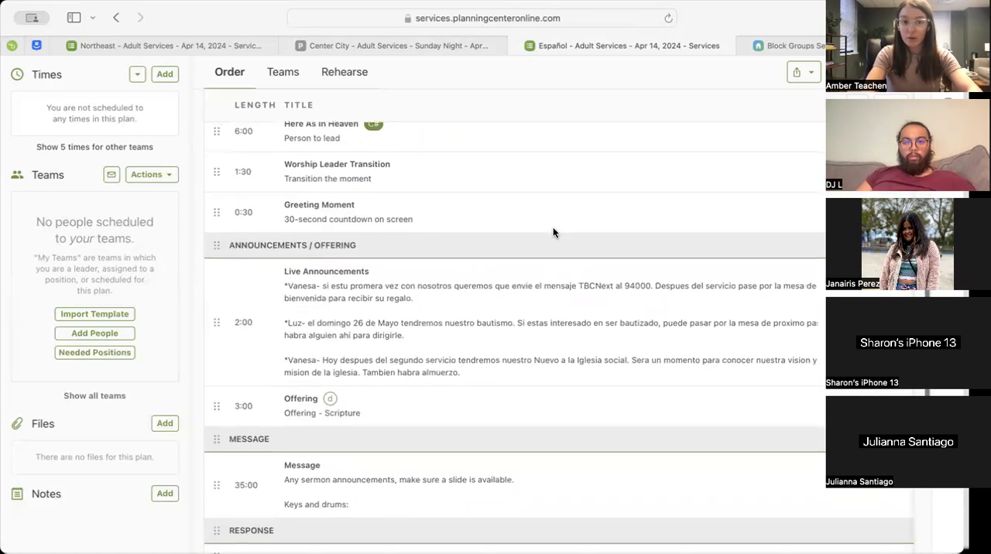
scroll(down, 3)
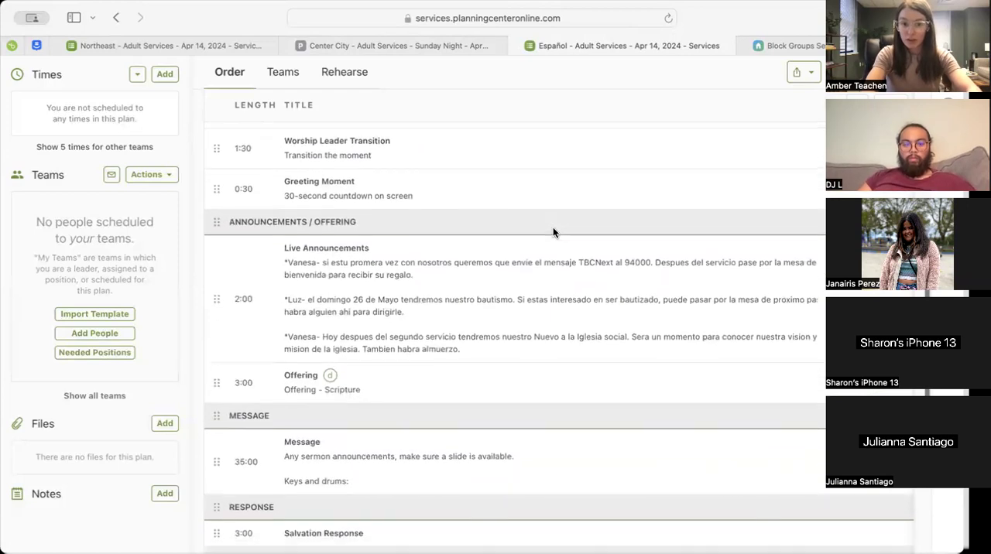
scroll(down, 3)
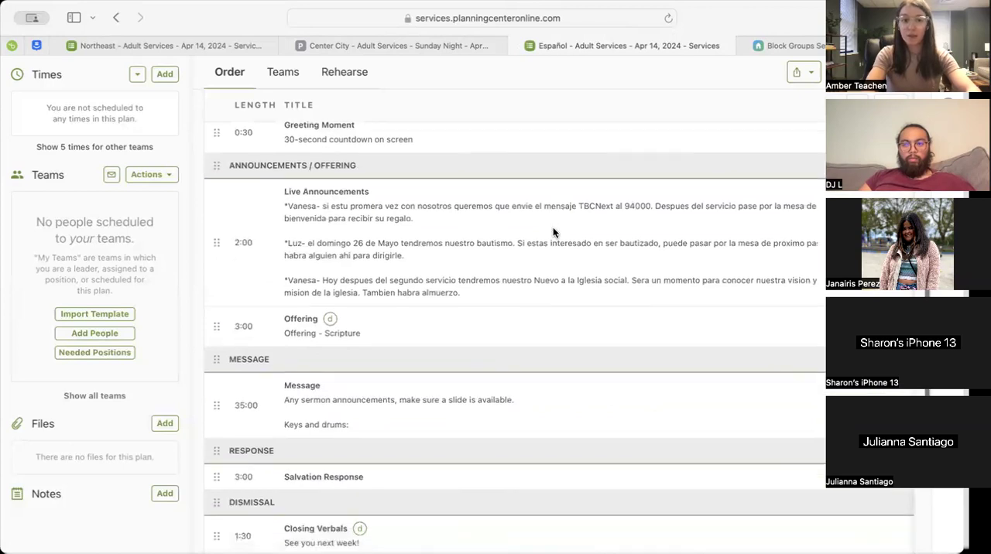
scroll(down, 3)
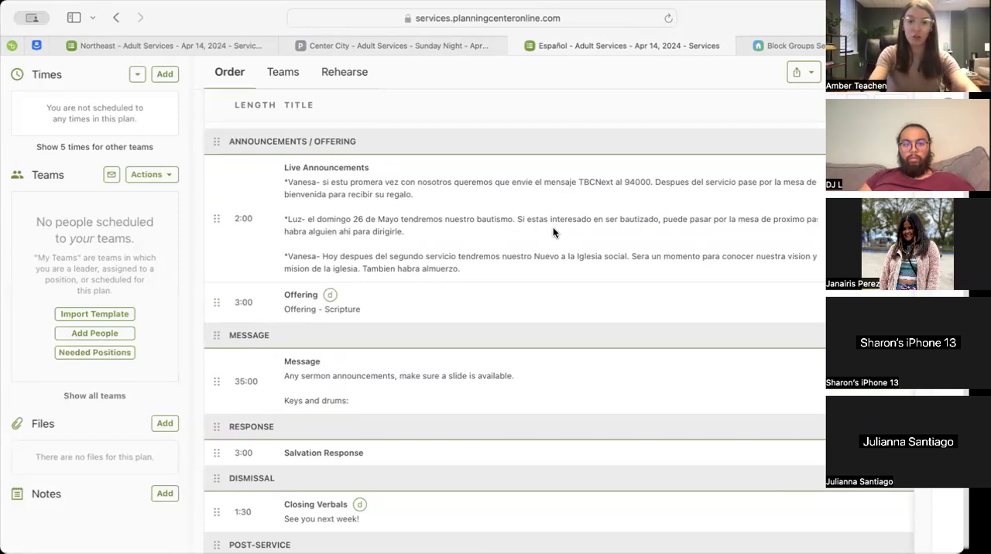
scroll(down, 3)
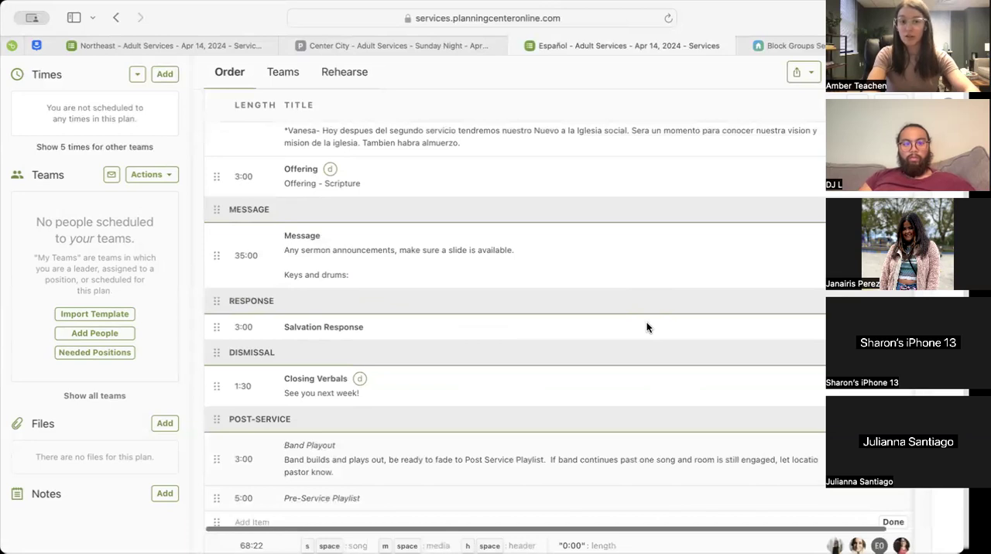
scroll(down, 3)
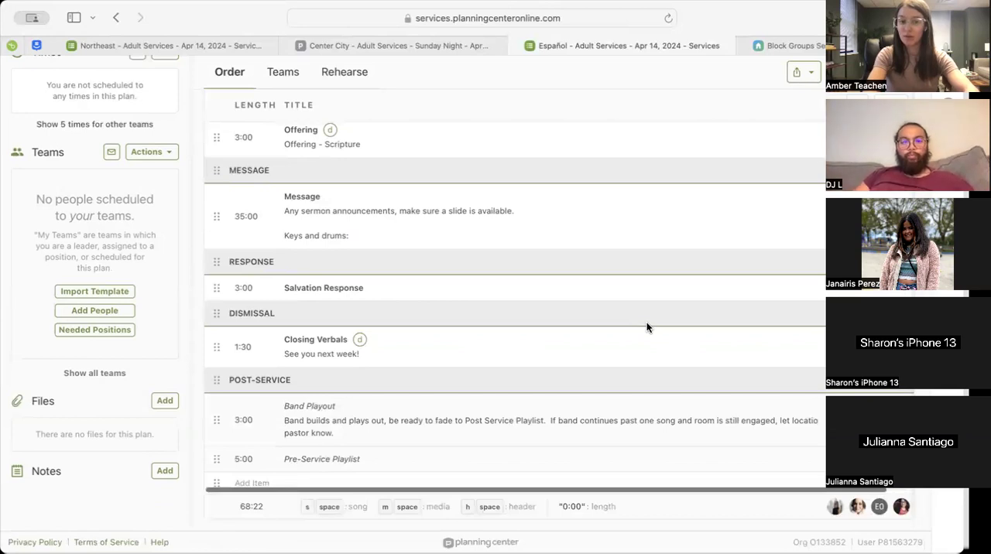
mouse_move(444, 234)
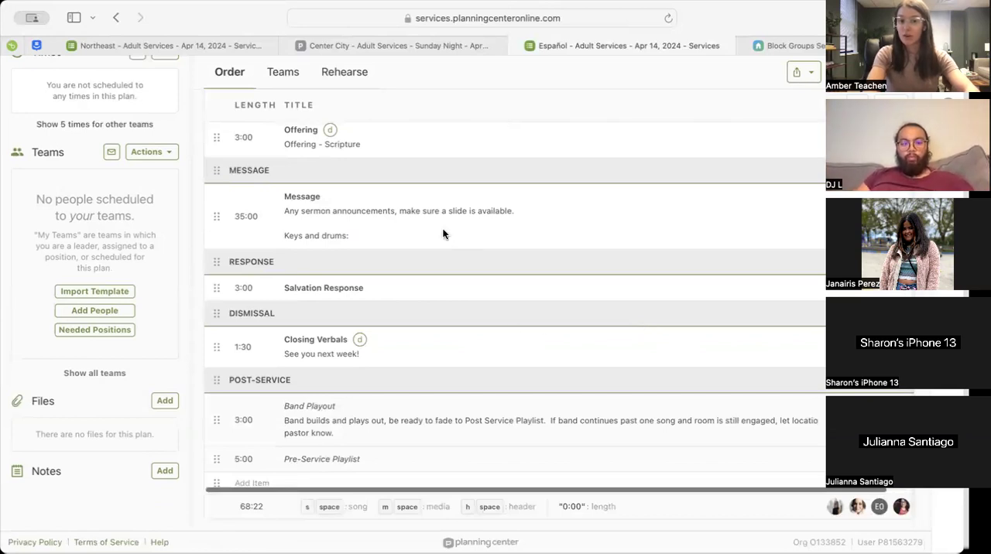
mouse_move(387, 232)
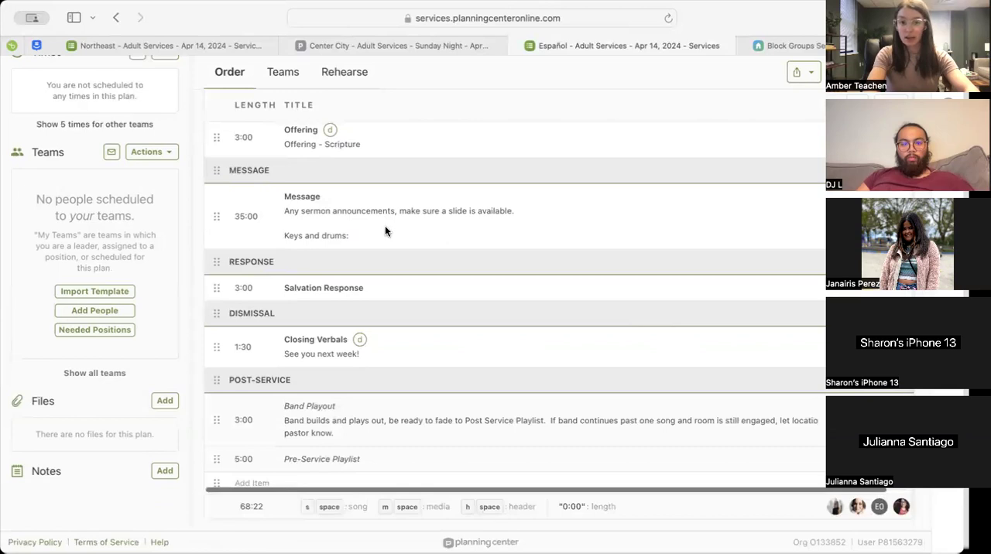
mouse_move(398, 238)
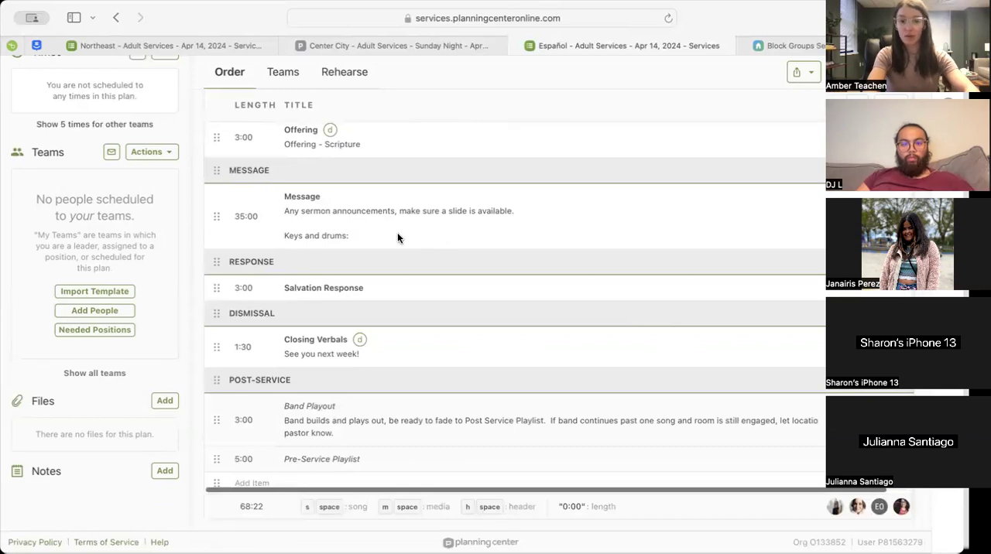
mouse_move(380, 230)
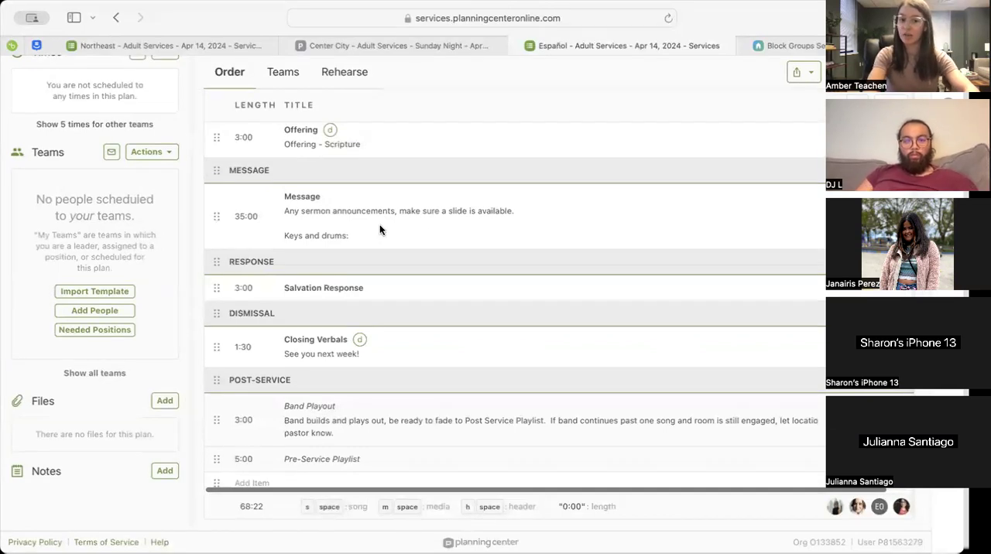